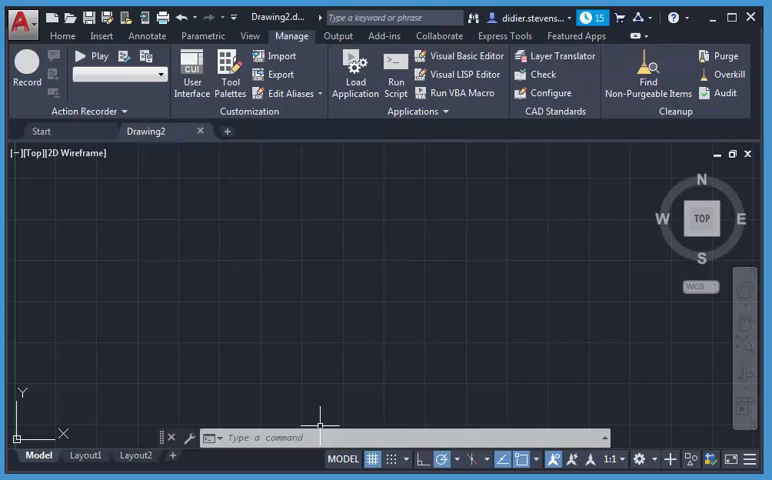
pyautogui.moveTo(764, 372)
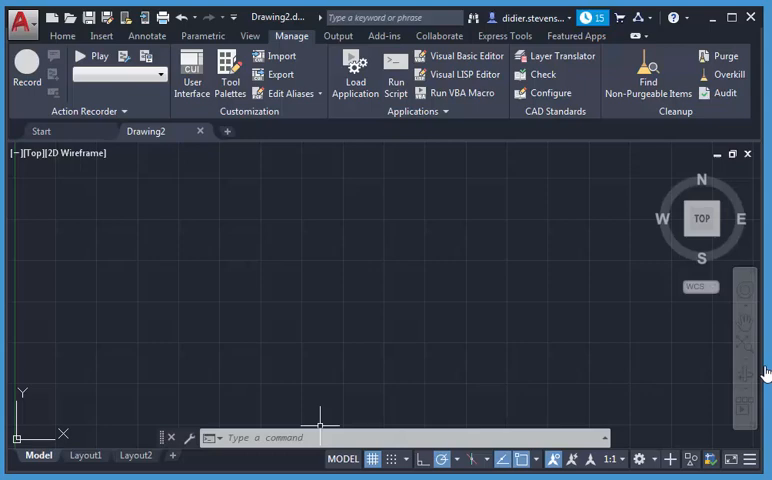
pyautogui.moveTo(296, 232)
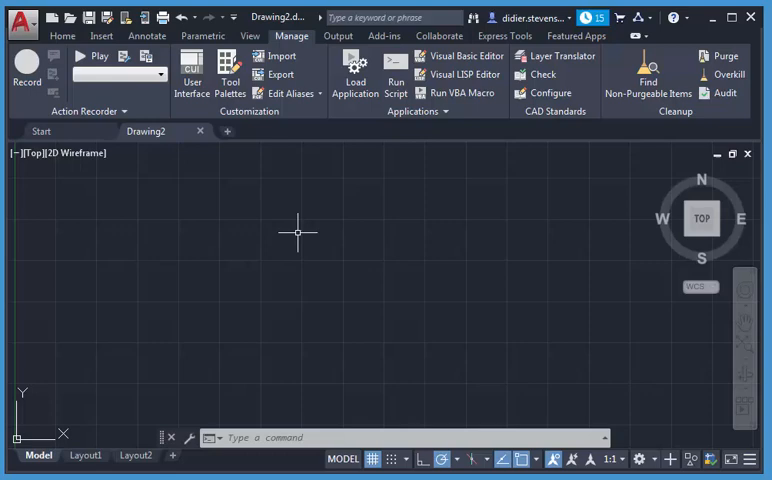
pyautogui.moveTo(276, 144)
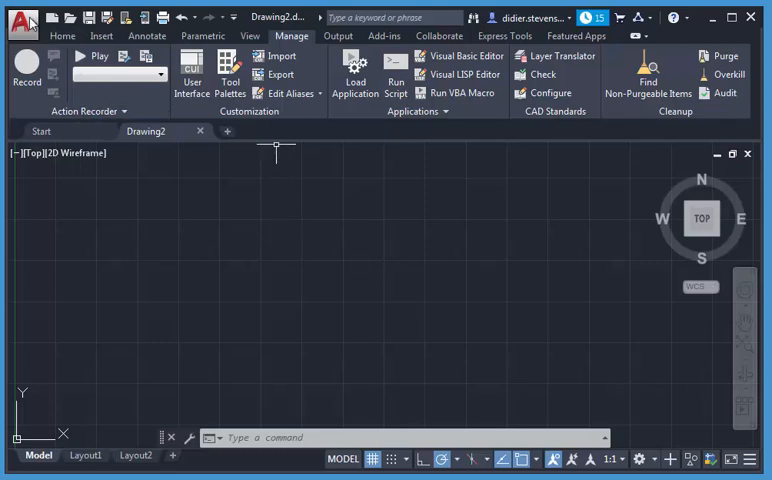
# Open Drawing2vba.dwg, the drawing containing the embedded VBA macro
pyautogui.click(22, 22)
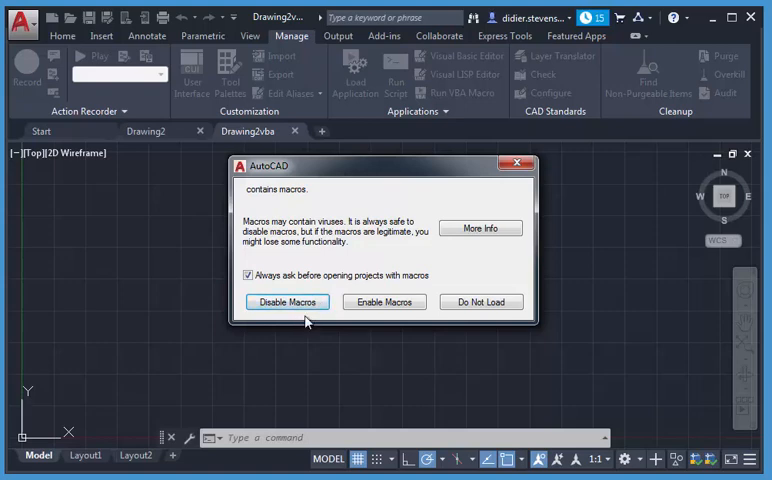
pyautogui.moveTo(424, 276)
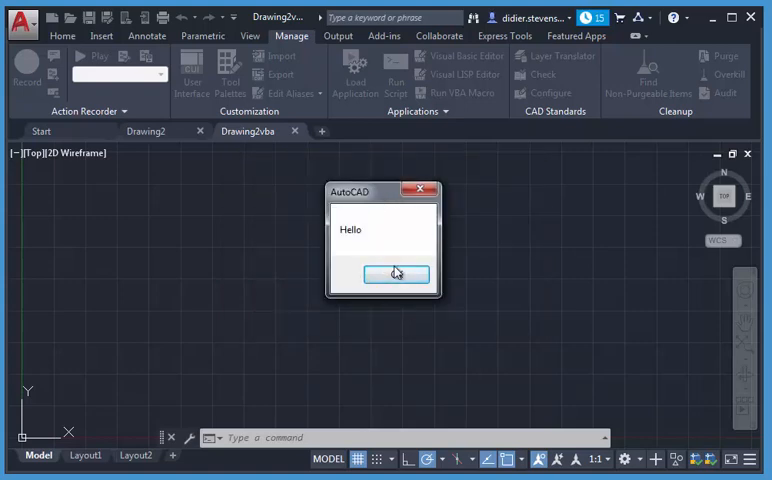
# Dismiss the Hello message and bring up the Visual Basic Editor from the Manage ribbon
pyautogui.click(396, 274)
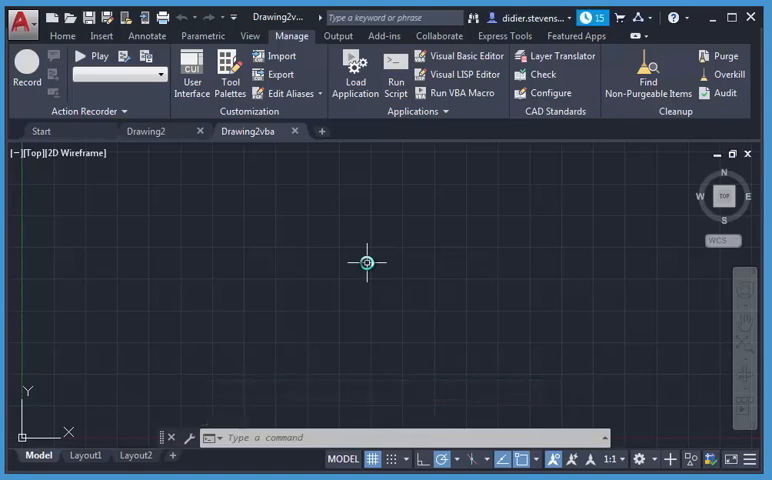
pyautogui.click(460, 56)
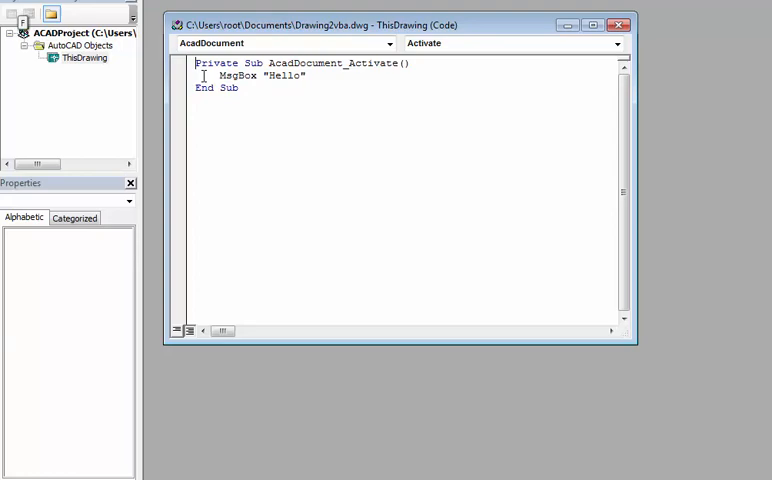
pyautogui.moveTo(338, 168)
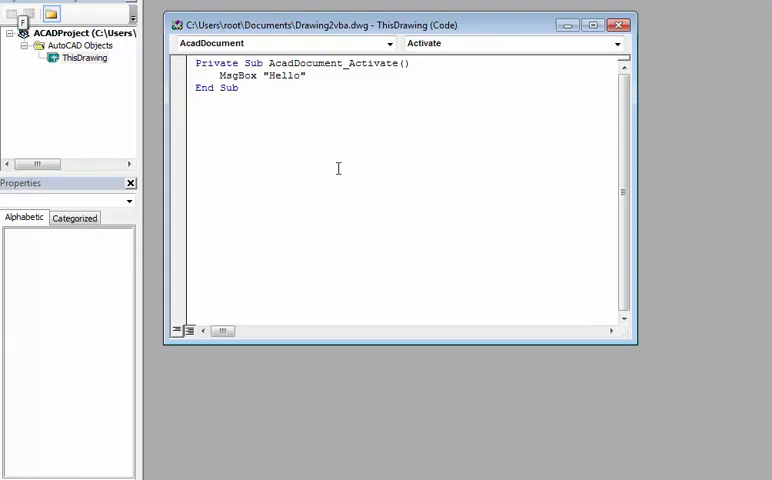